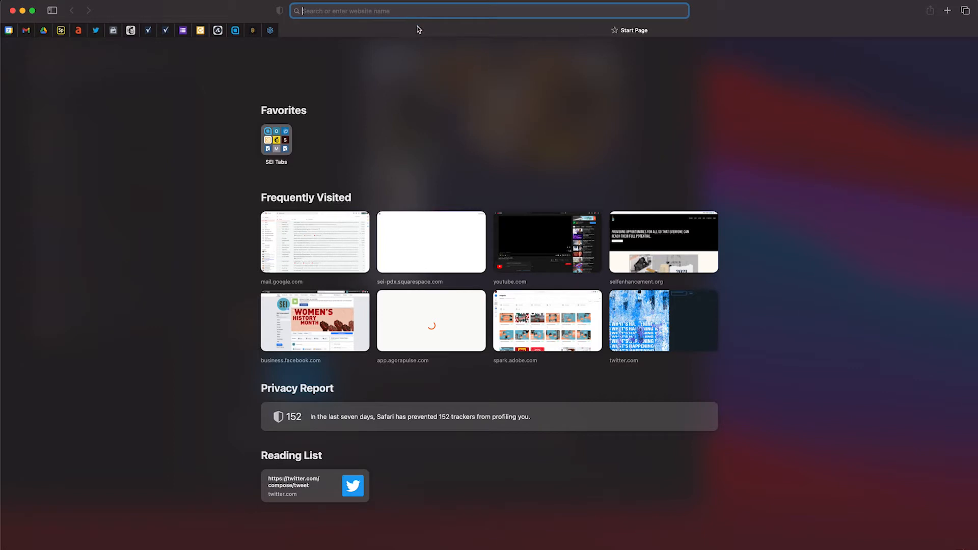
text(selfenhancement.org/)
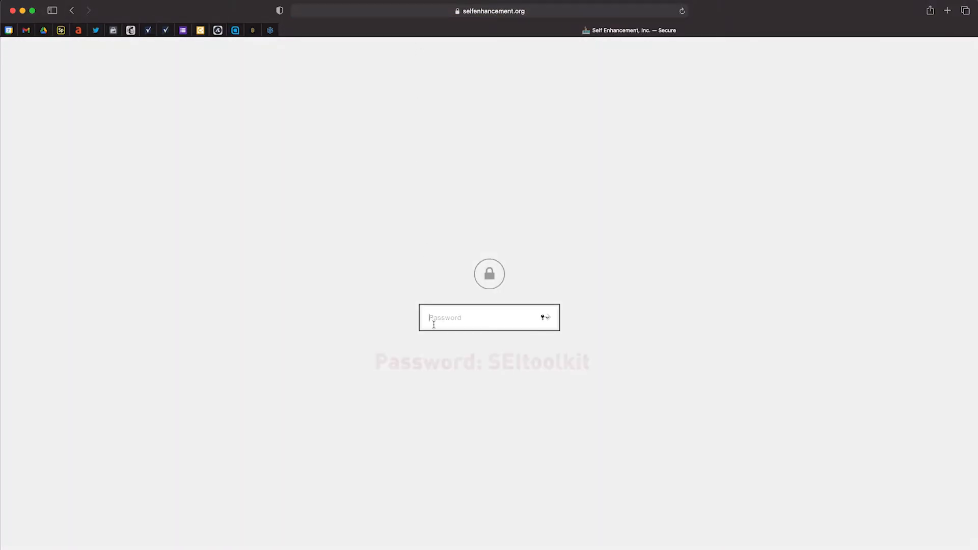
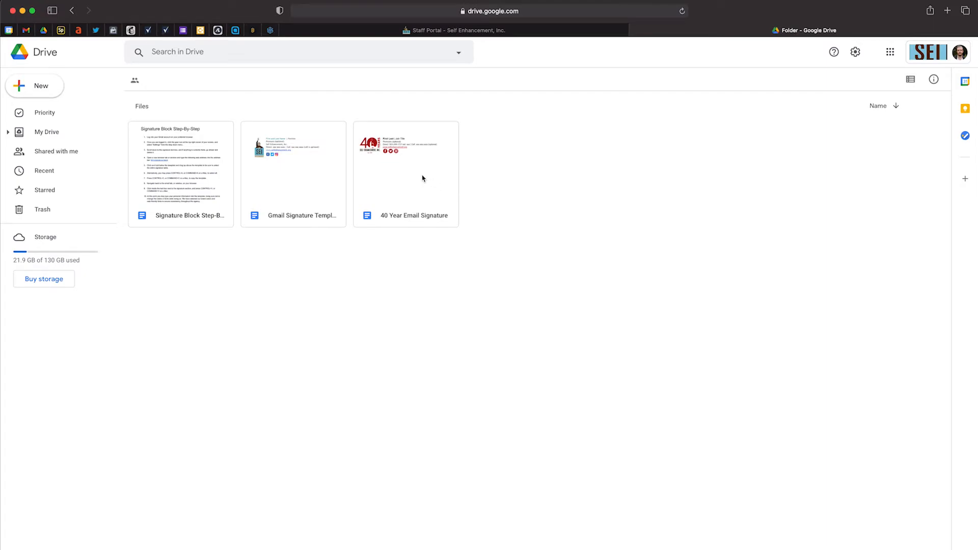
Open the 40 Year Email Signature document from the Drive folder.
double_click(405, 148)
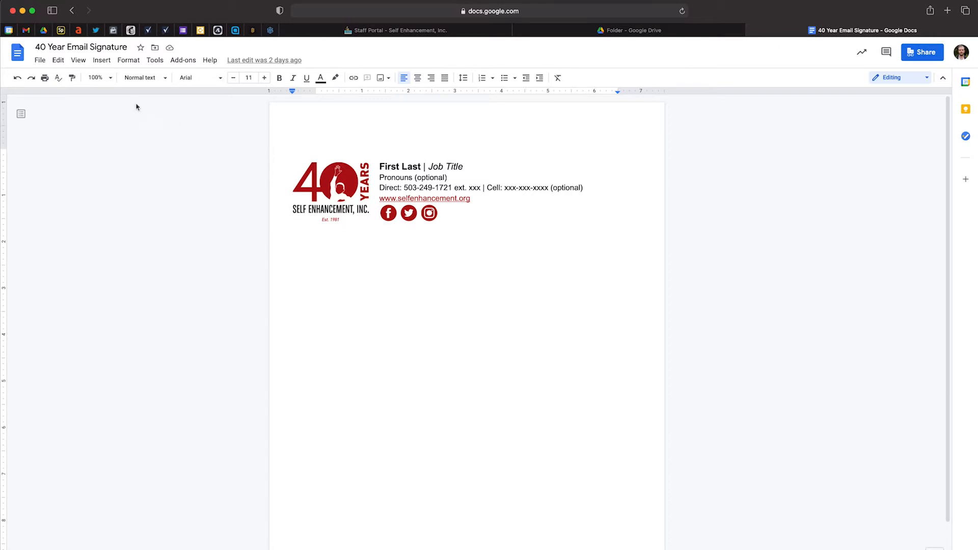
Select all and copy the signature template, then go to the Gmail inbox.
click(57, 61)
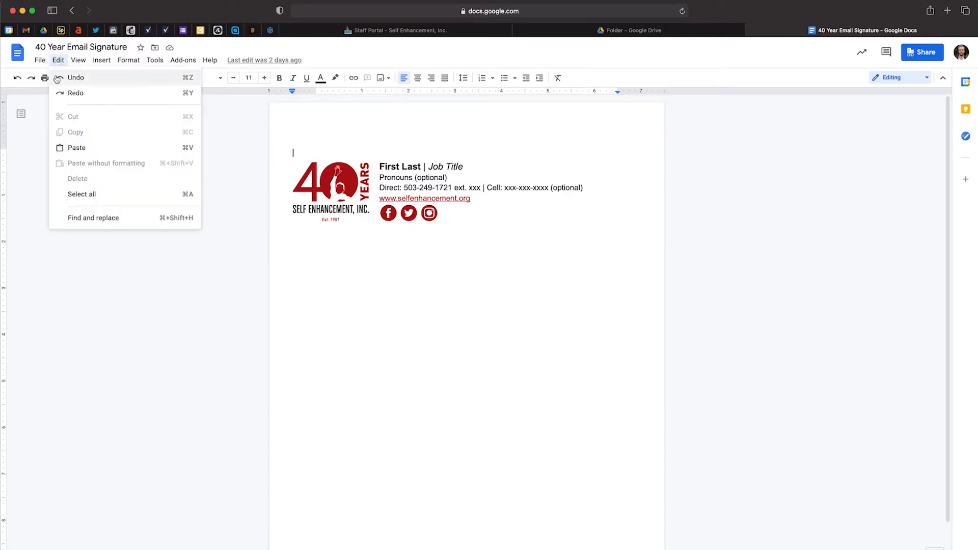
mouse_move(81, 194)
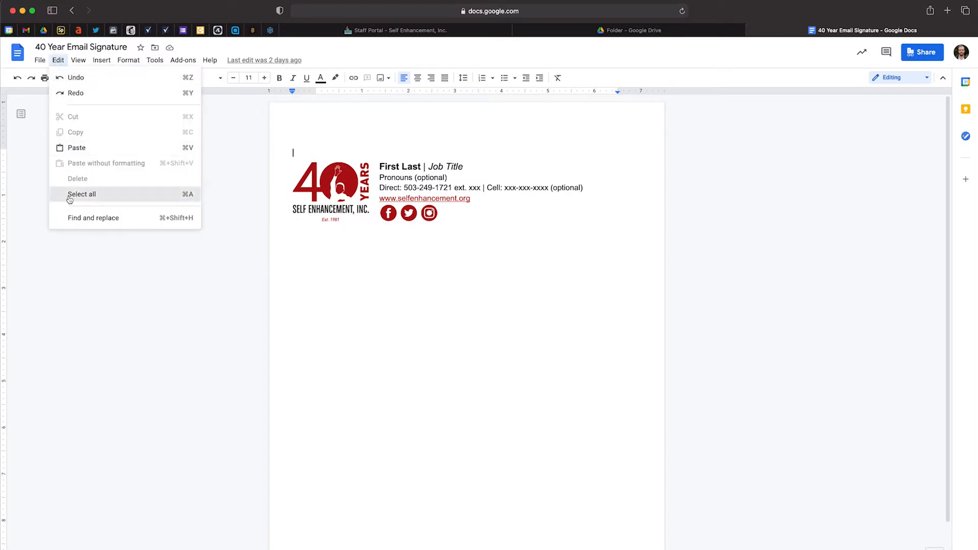
click(81, 194)
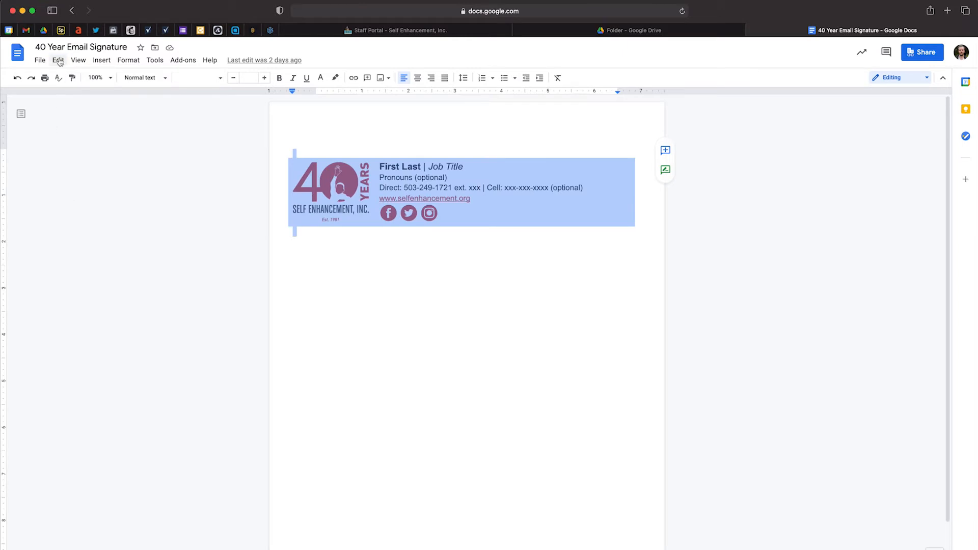
click(57, 60)
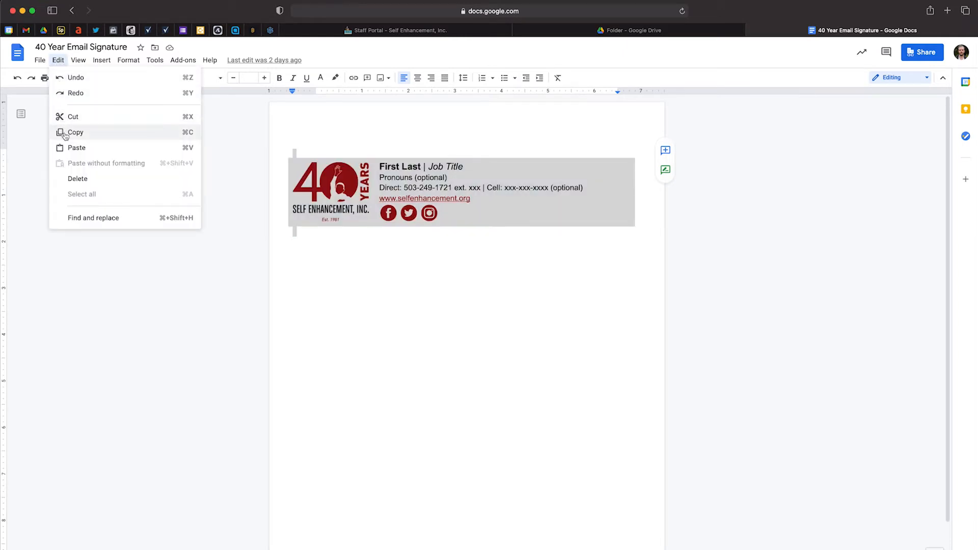
click(76, 131)
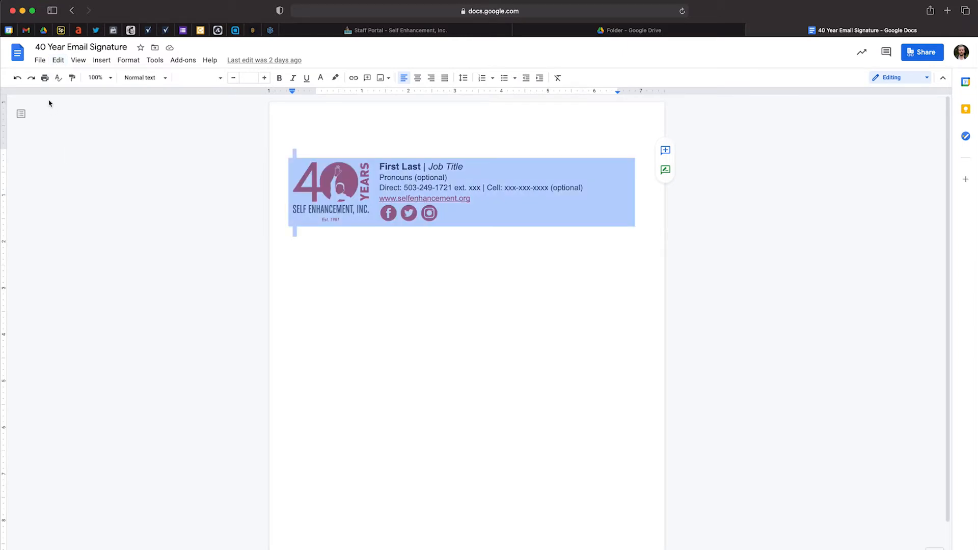
click(26, 30)
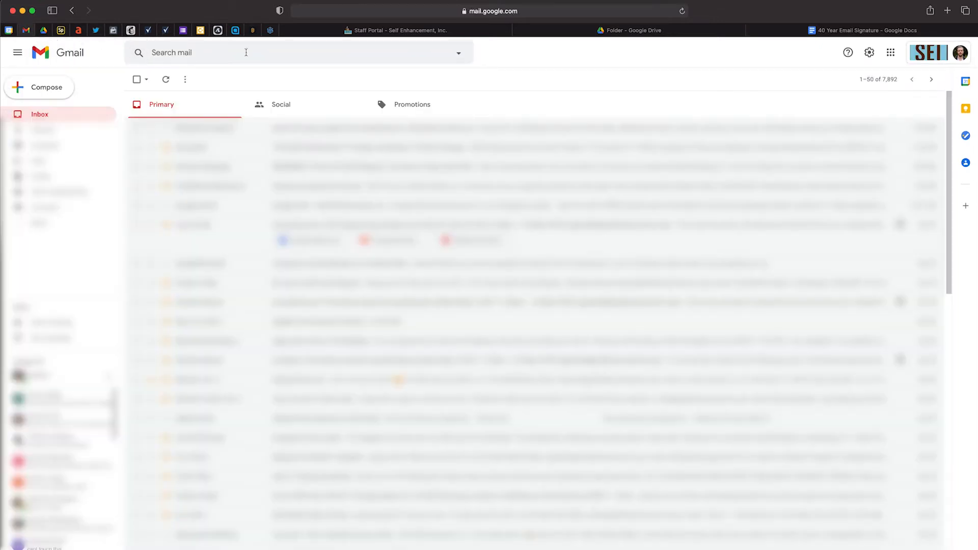
mouse_move(870, 53)
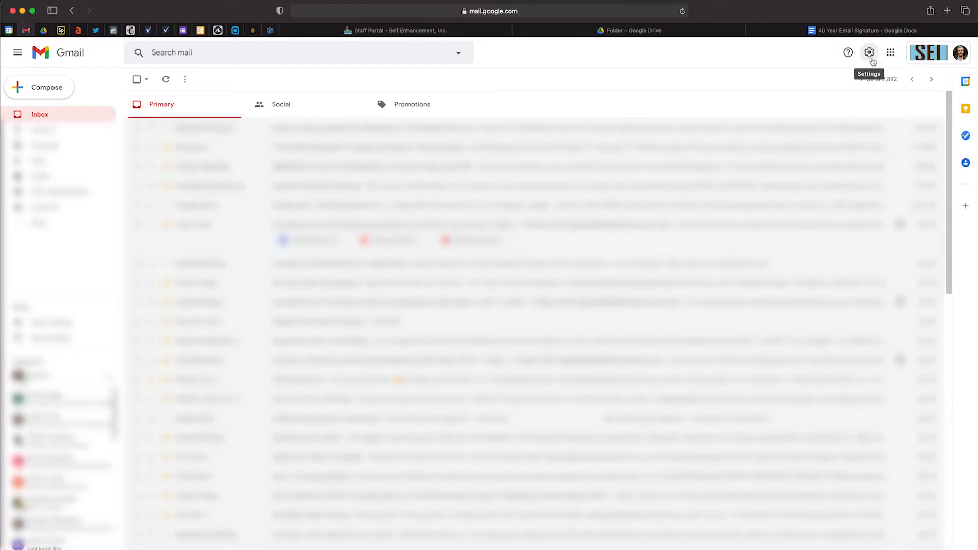
Open See all settings from the gear menu and scroll down the General tab.
click(869, 52)
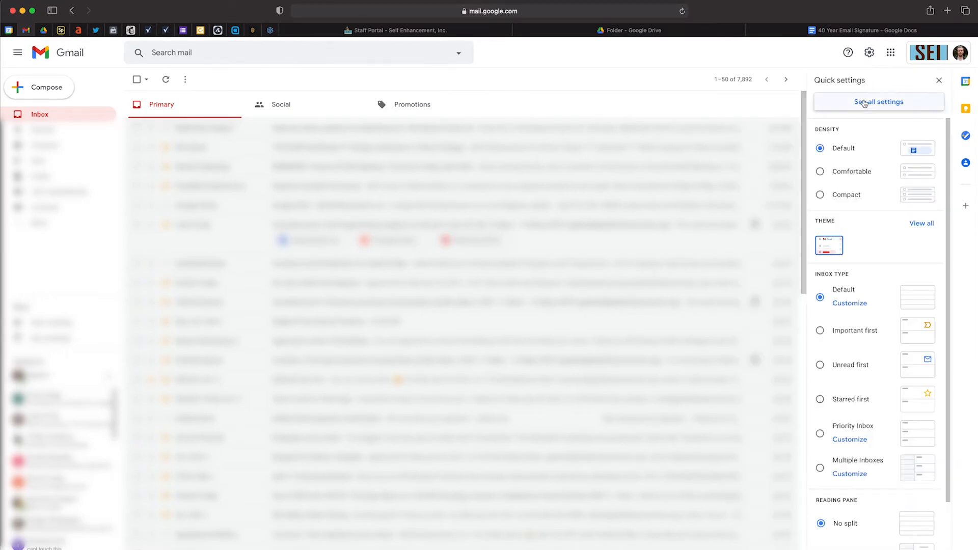
click(878, 102)
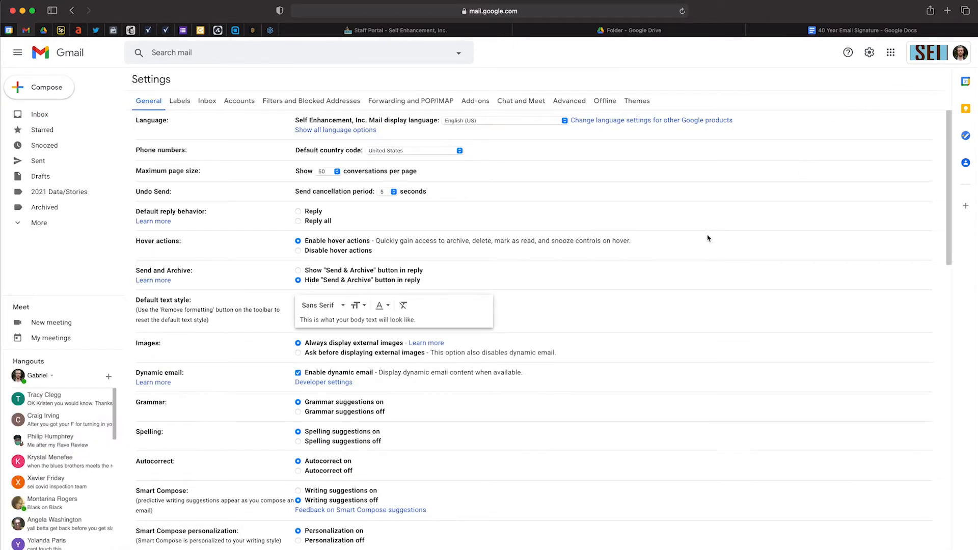
scroll(down, 3)
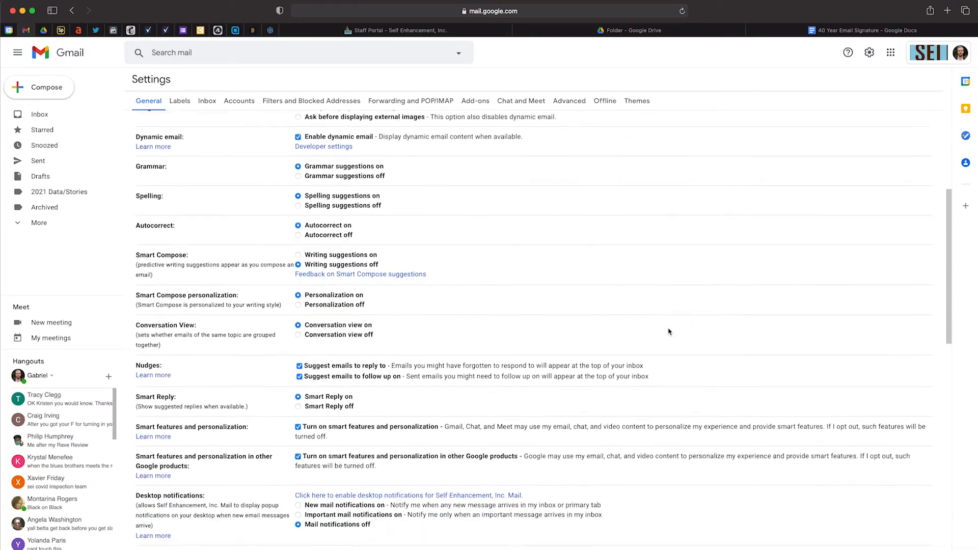
scroll(down, 3)
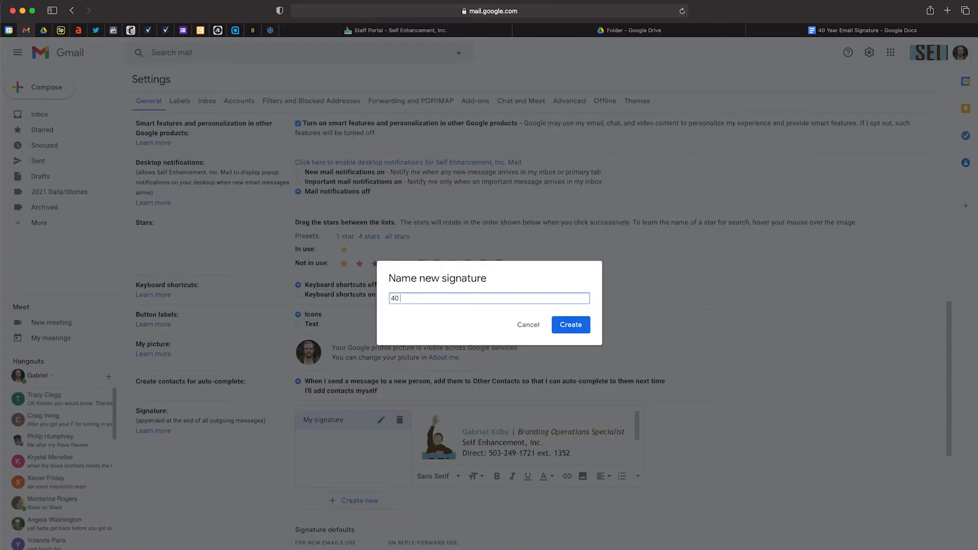
Create the new signature named '40 Year Signature'.
click(570, 325)
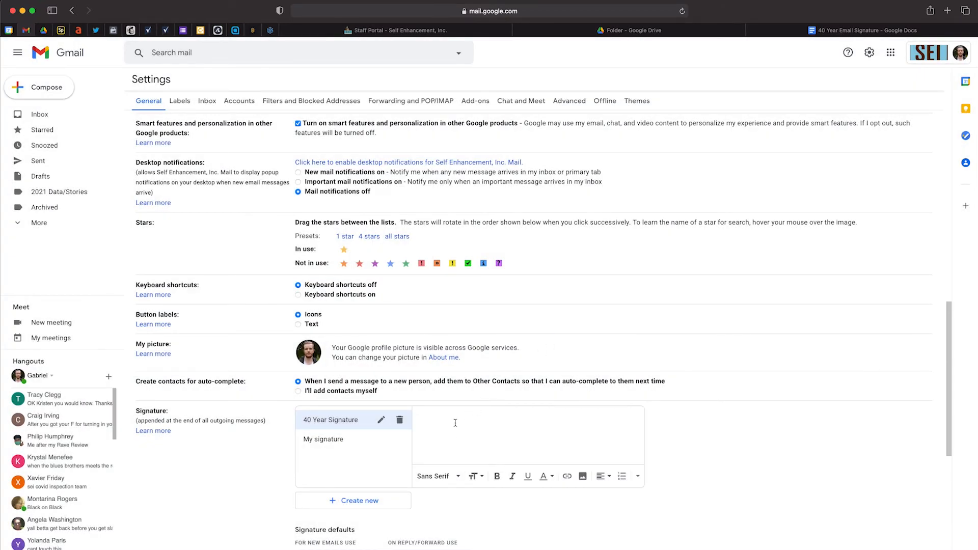
mouse_move(432, 416)
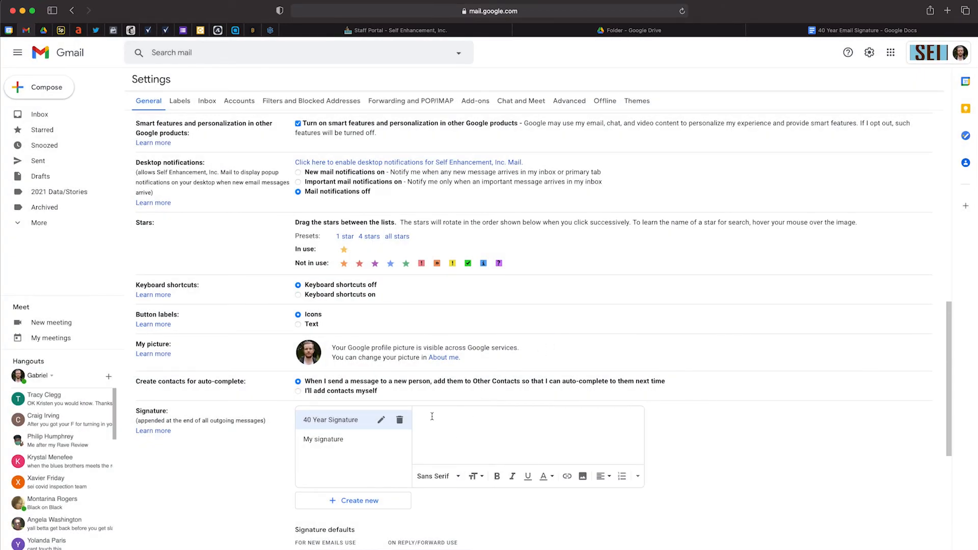
Paste the copied template into the signature editor and start replacing the name with 'Gab'.
right_click(431, 416)
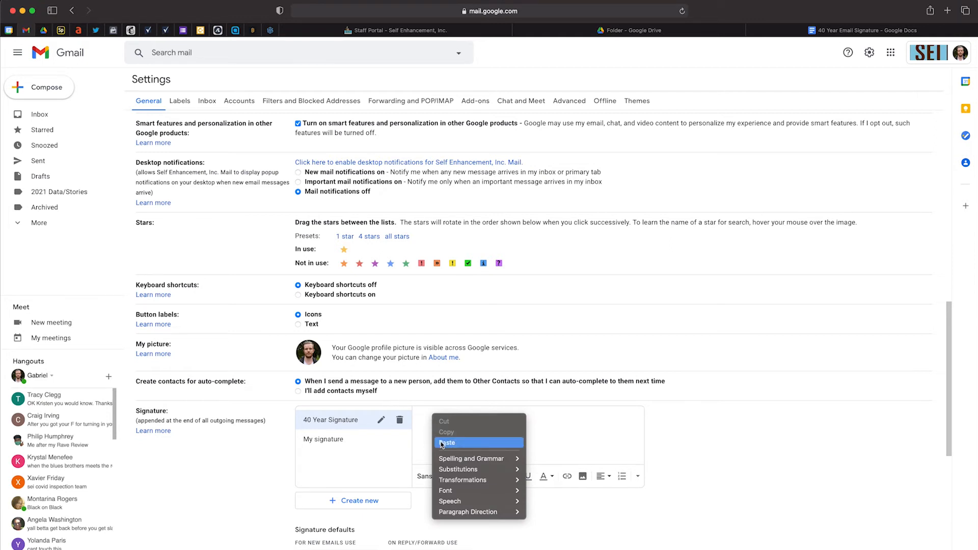
click(448, 442)
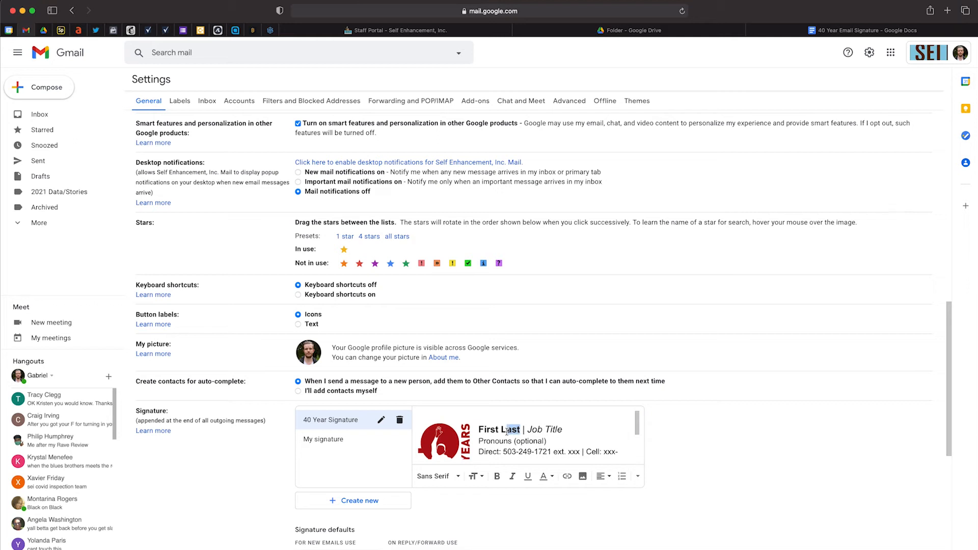
text(Gabriel Kilby | Branding)
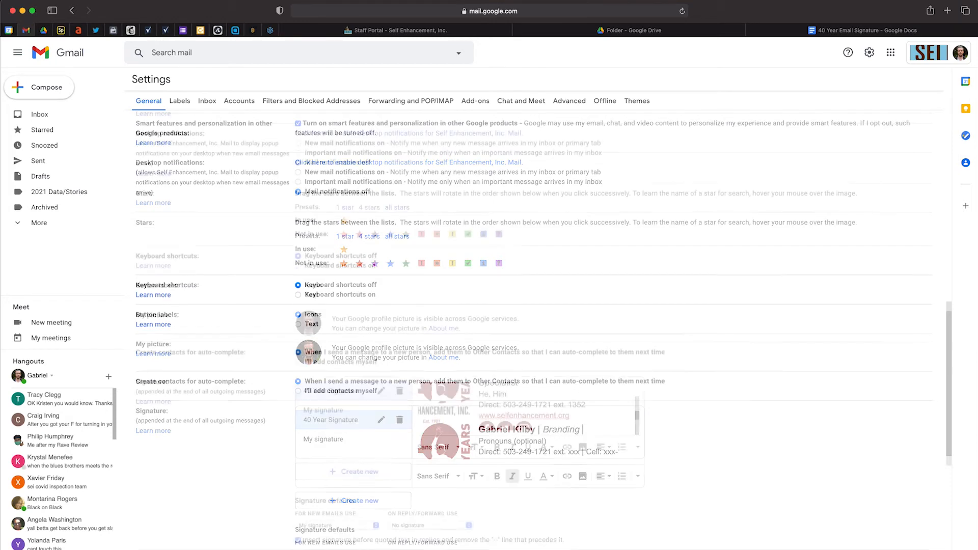
Set 40 Year Signature as the new-email default and save changes.
scroll(down, 3)
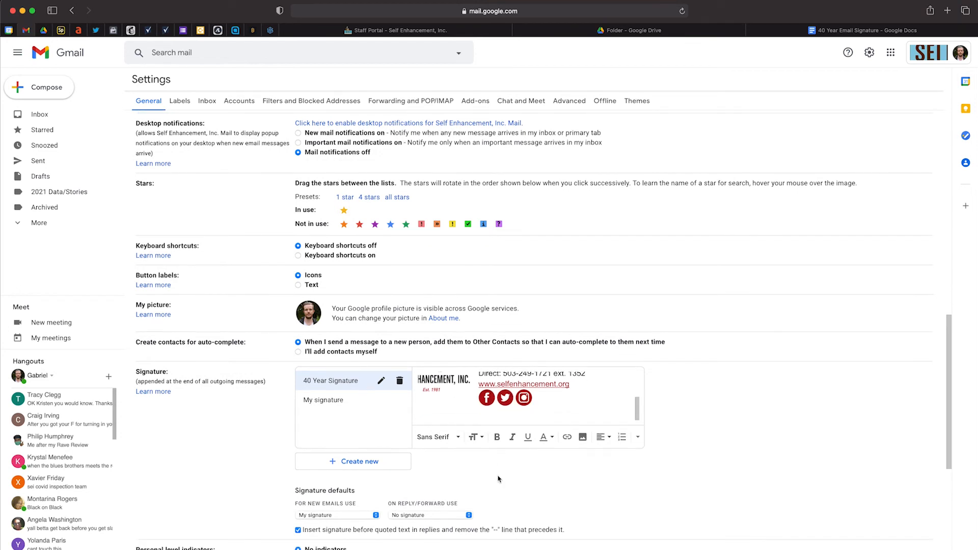
scroll(down, 3)
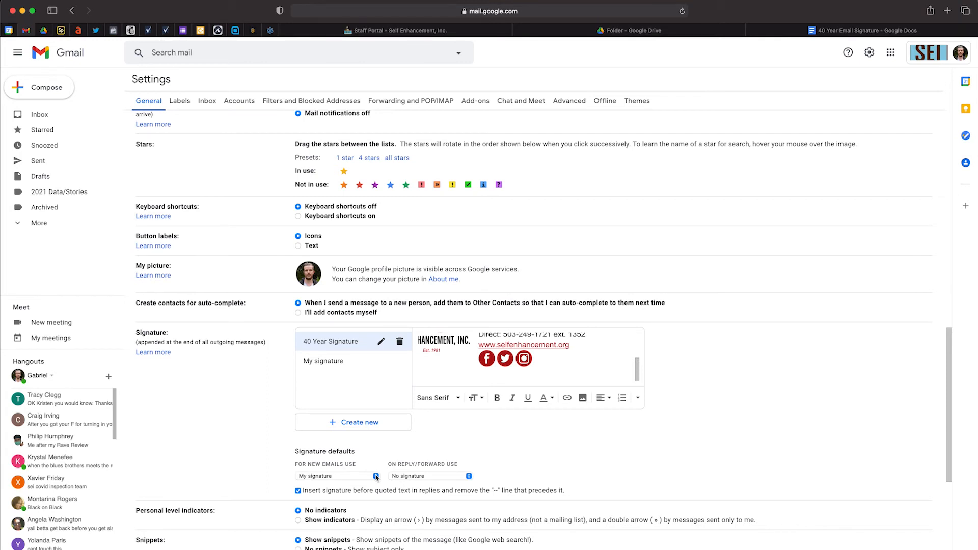
click(334, 476)
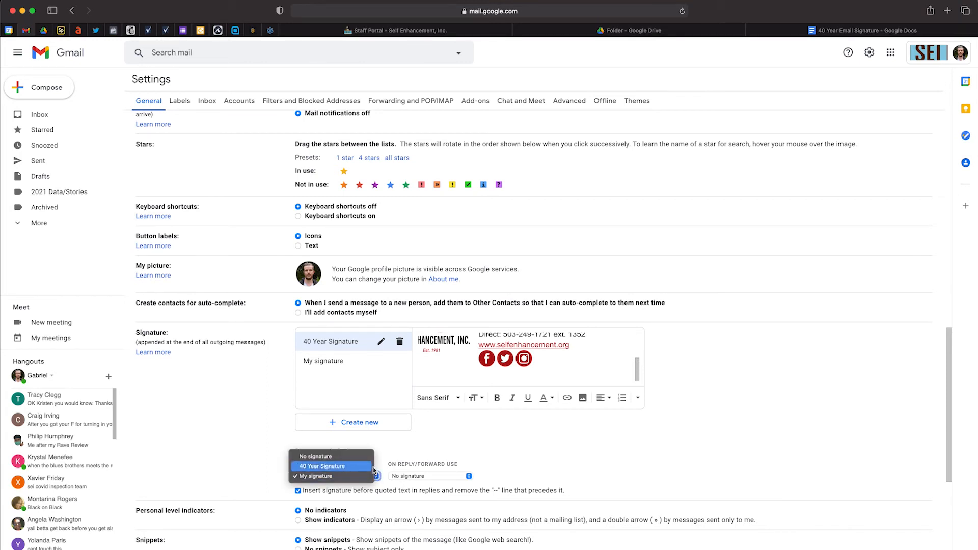
click(322, 467)
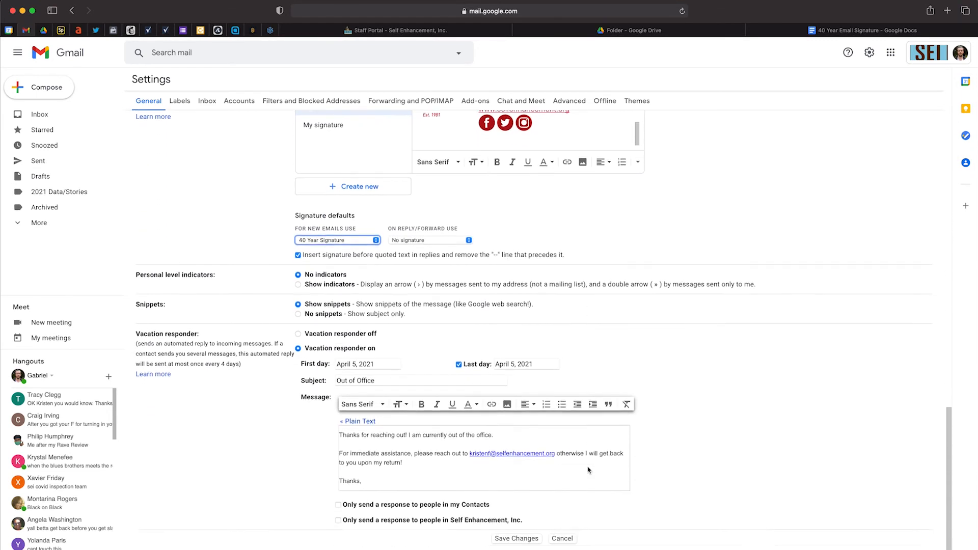
click(516, 539)
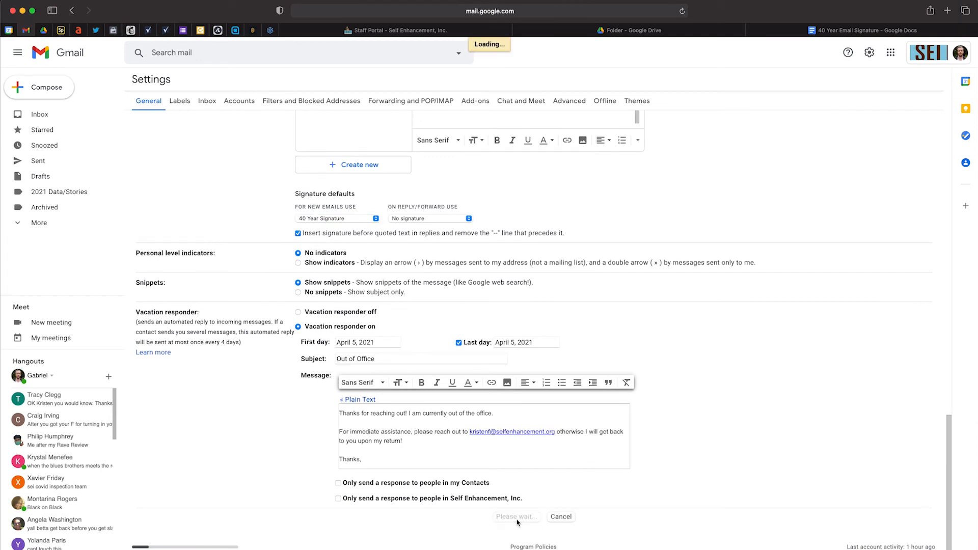
click(514, 516)
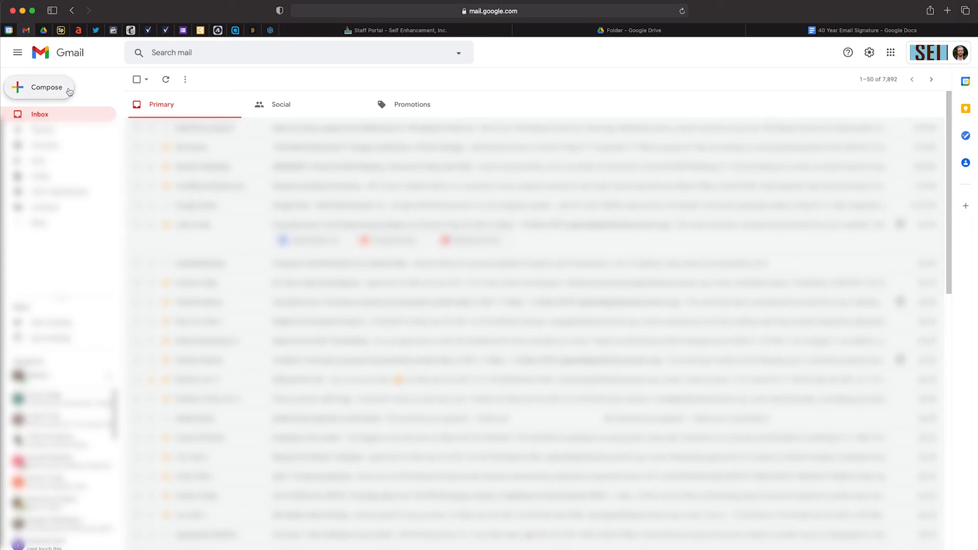
Compose a new email addressed to your own 'gabriel' work account.
click(48, 87)
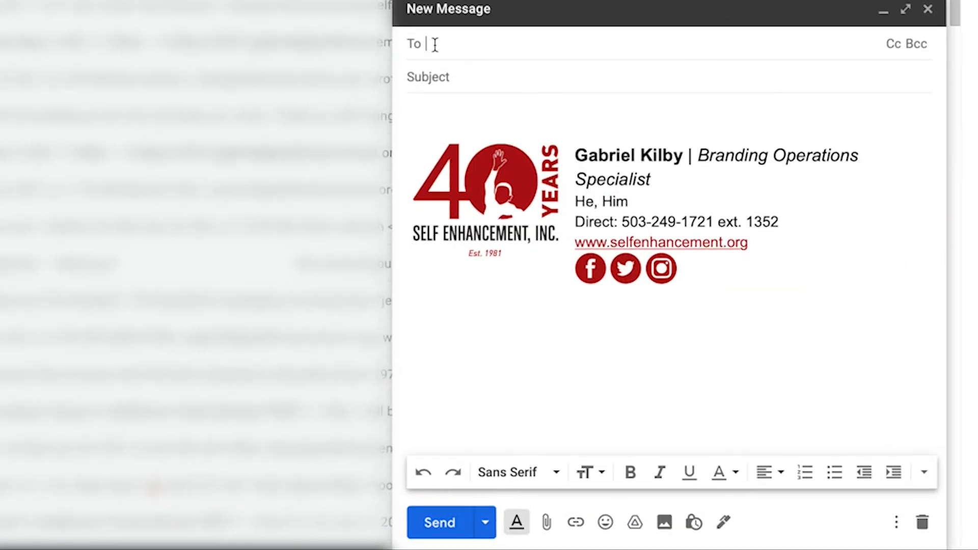
text(gabriel)
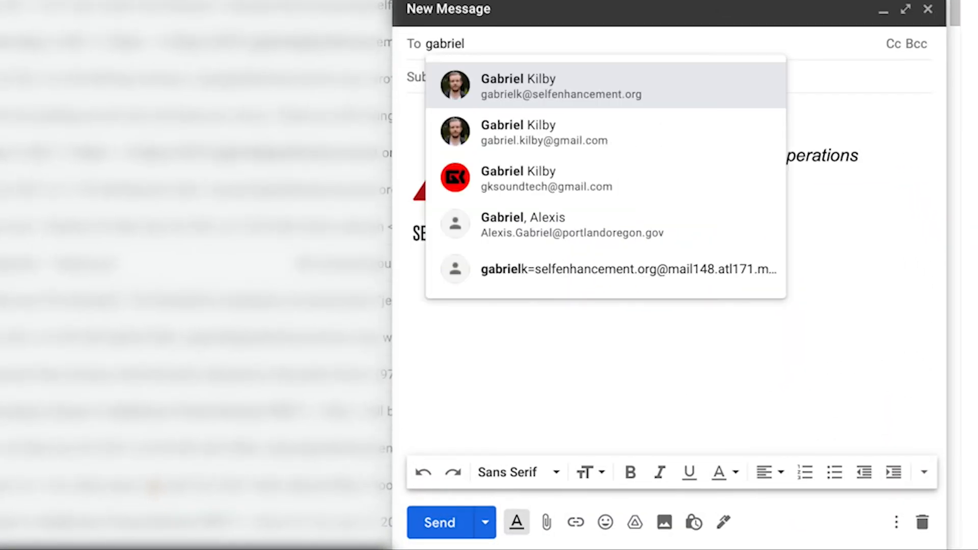
click(561, 87)
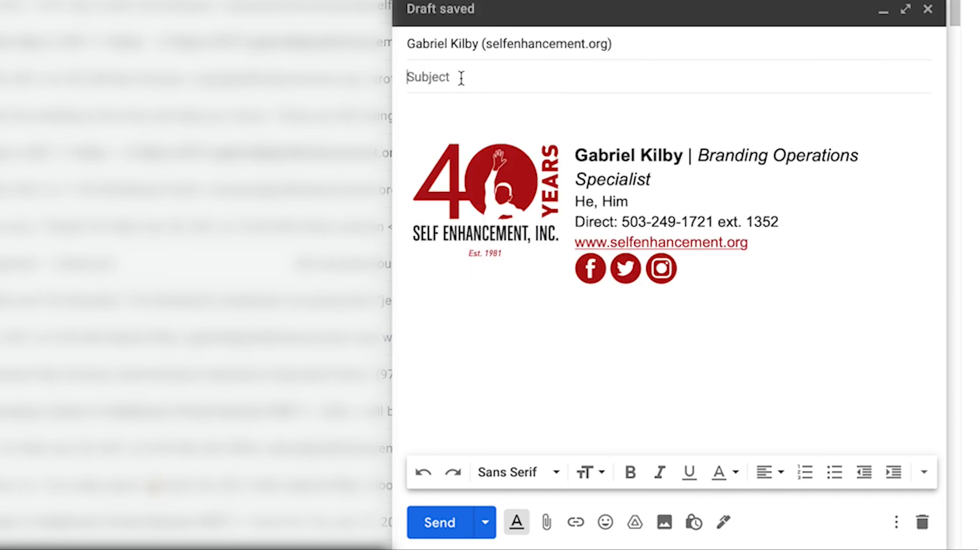
click(439, 522)
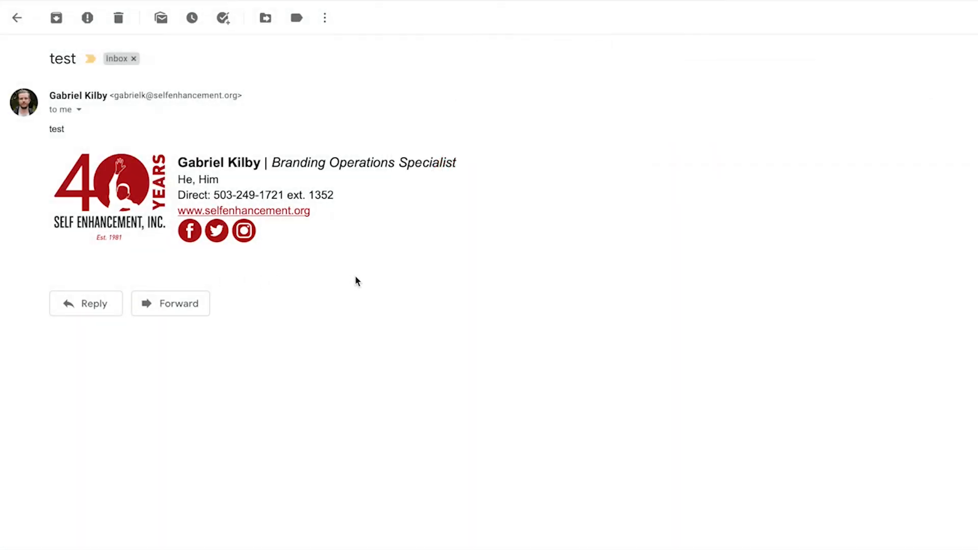